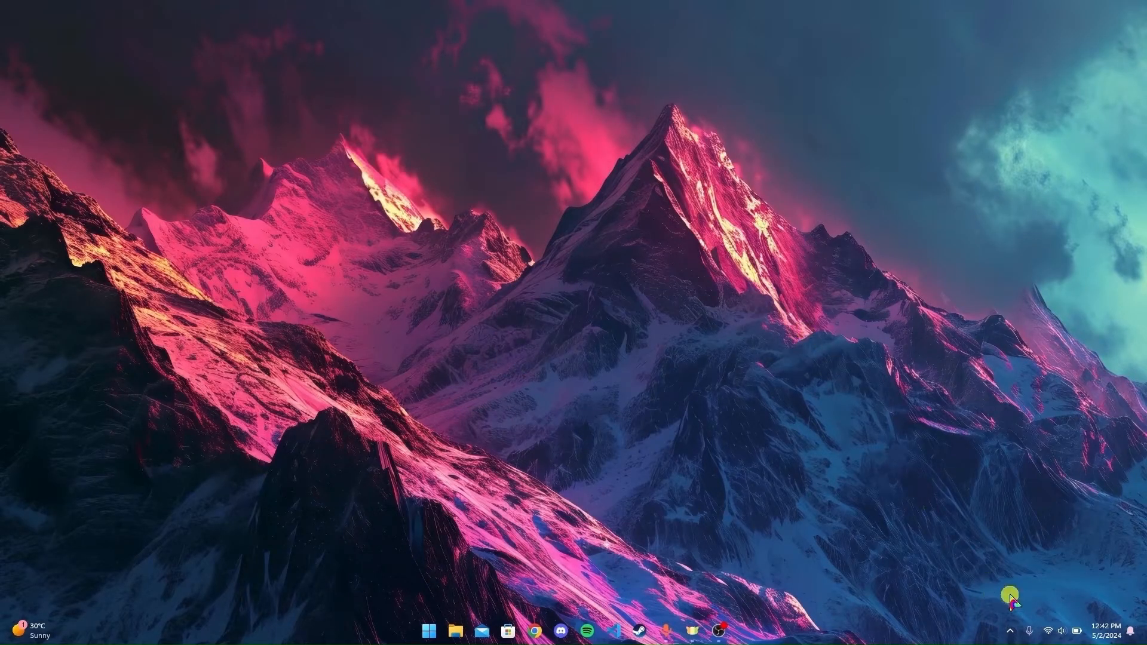
- Check the Wi-Fi, then download the BlueStacks 10 installer from bluestacks.com in Chrome
left_click(1047, 631)
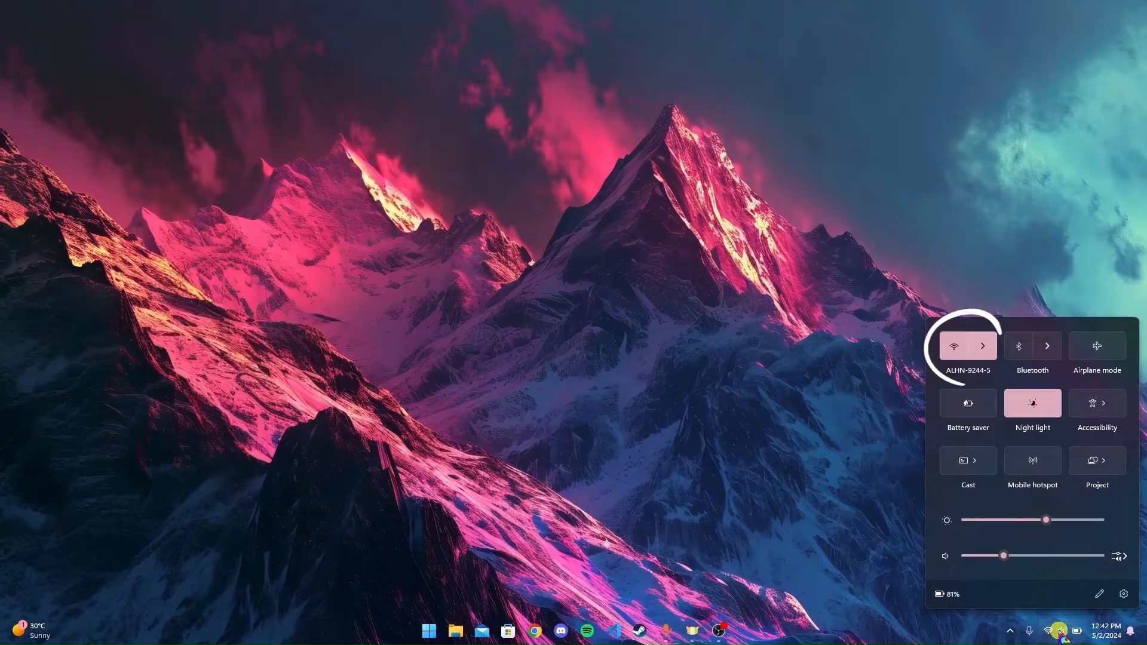
left_click(756, 514)
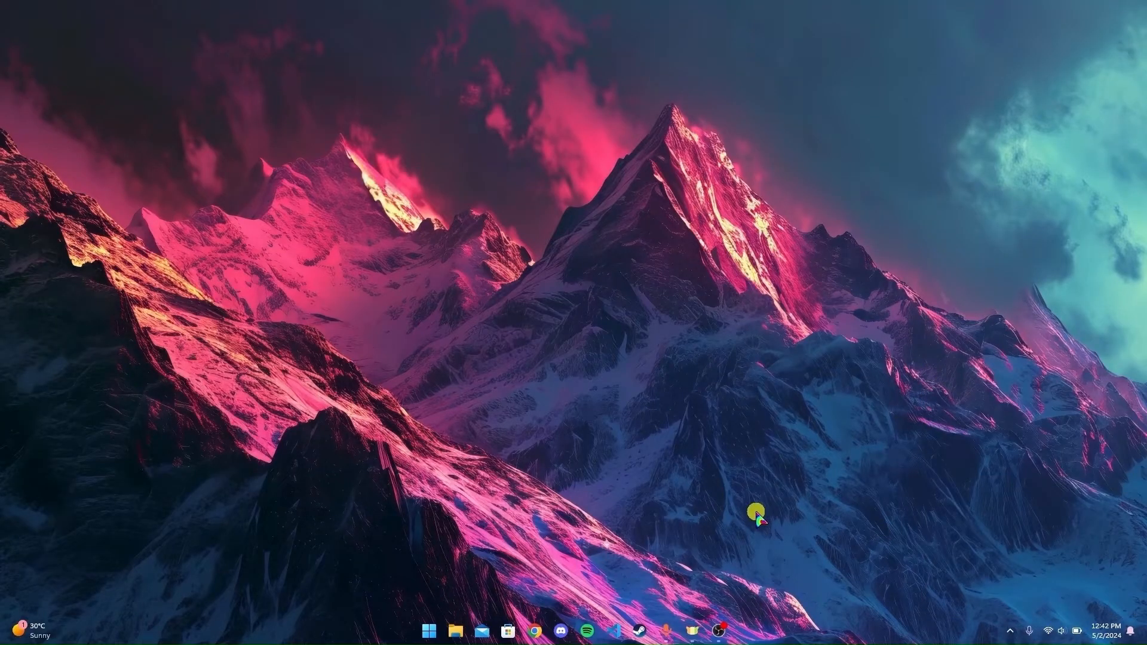
mouse_move(540, 630)
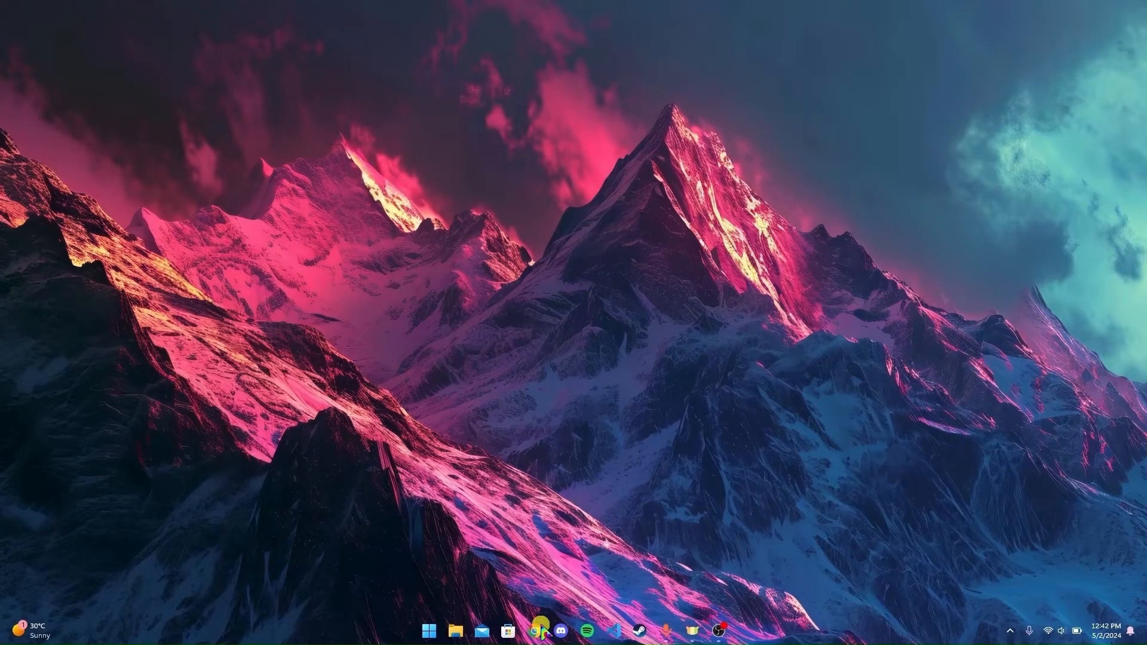
left_click(541, 631)
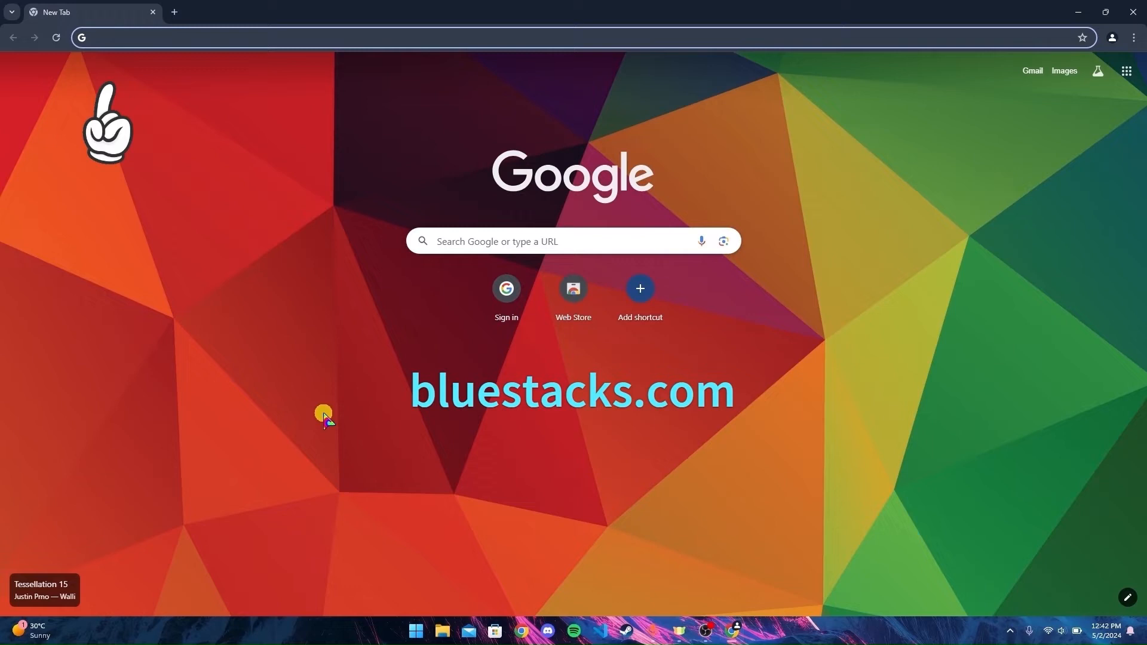
type("bluestacks.com")
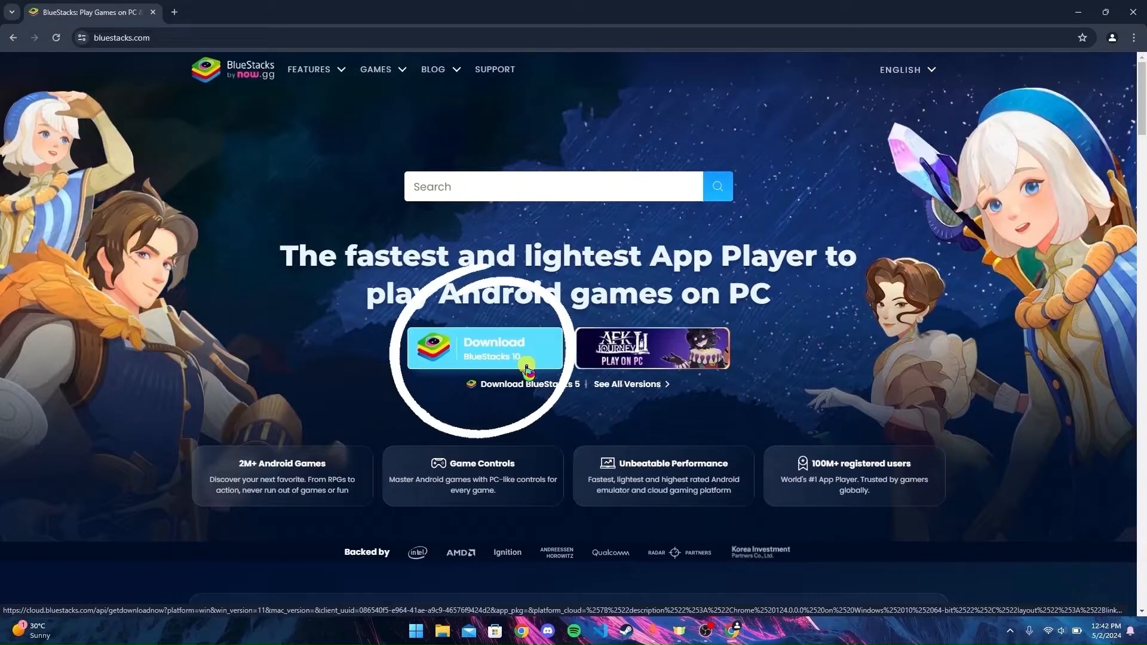
left_click(485, 348)
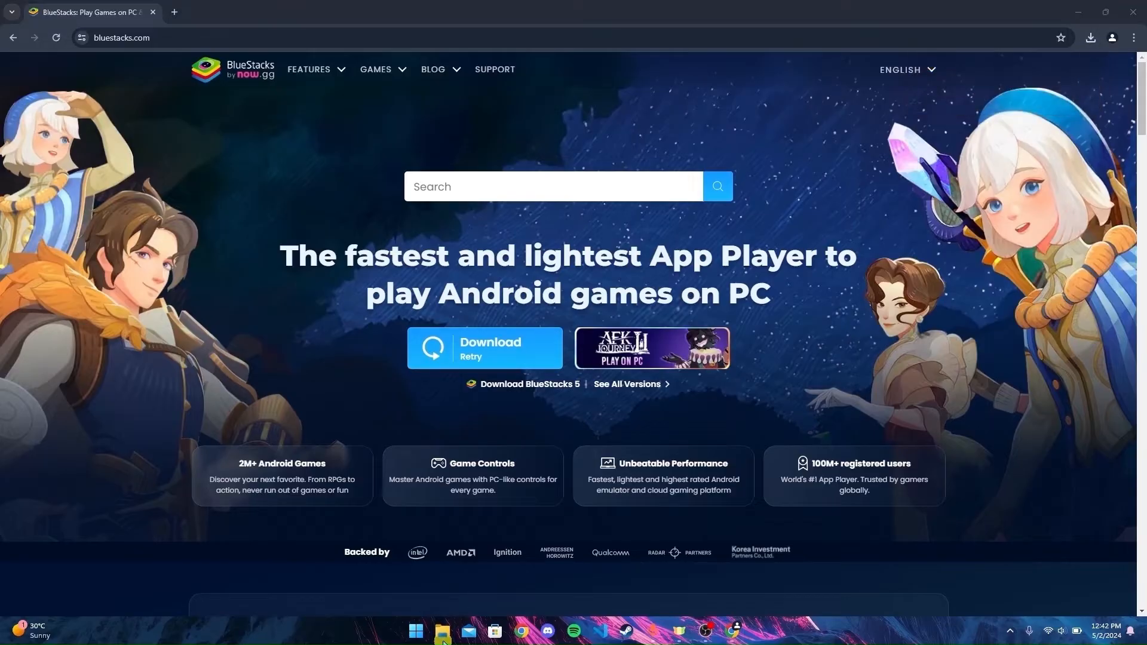
- Run BlueStacks10Installer from File Explorer's Downloads folder
left_click(440, 631)
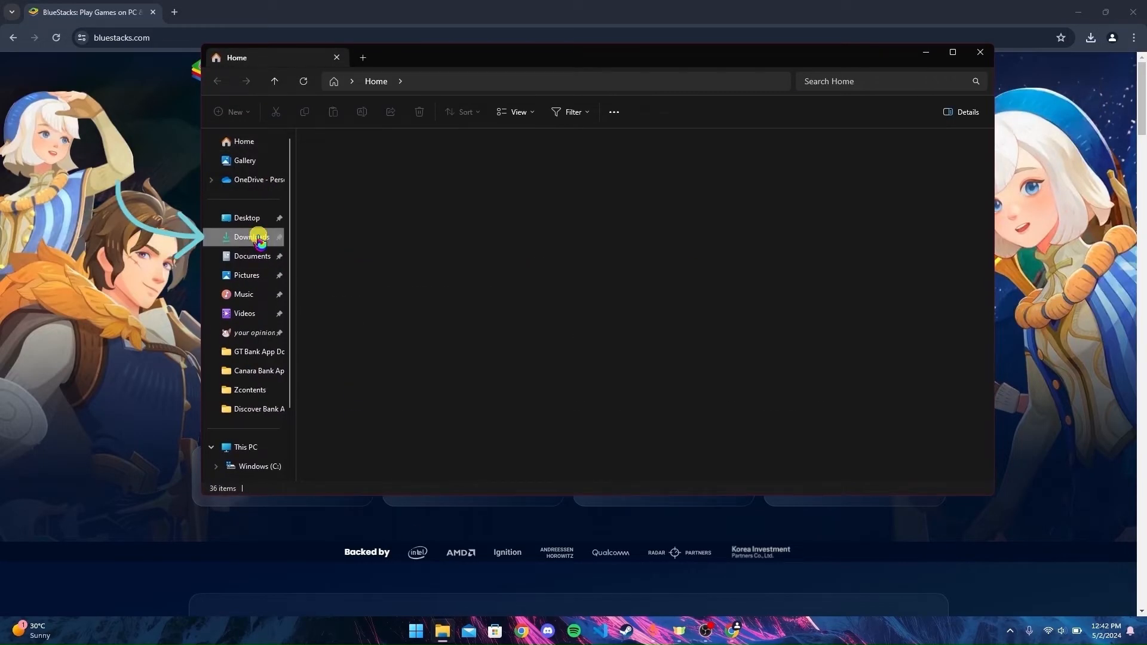
left_click(251, 237)
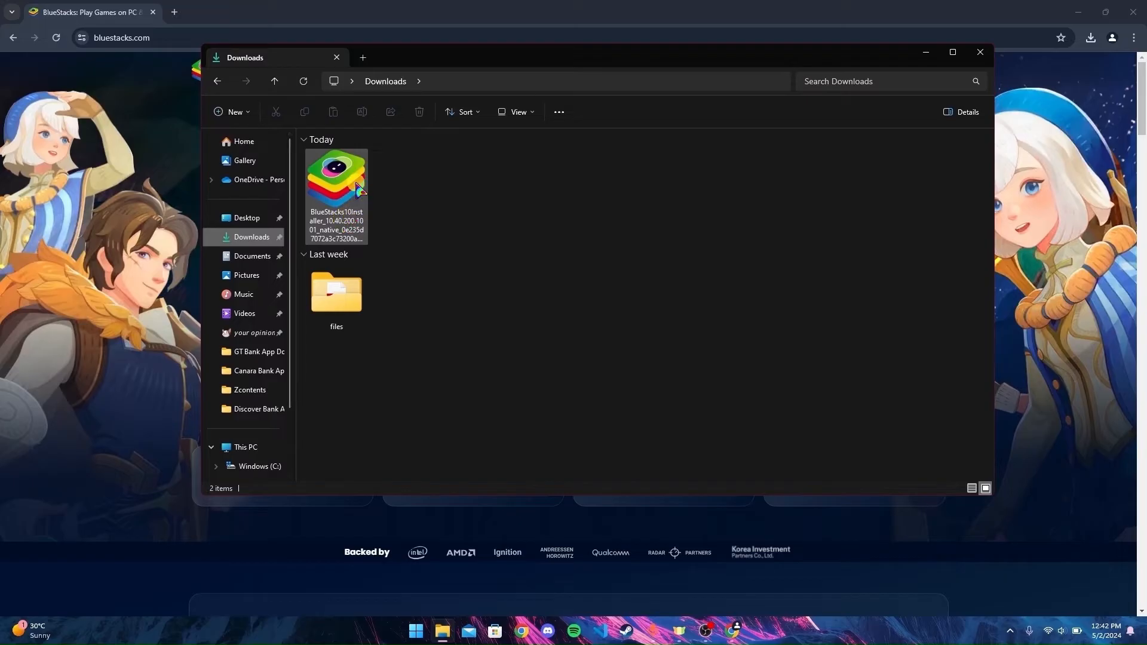
left_click(336, 183)
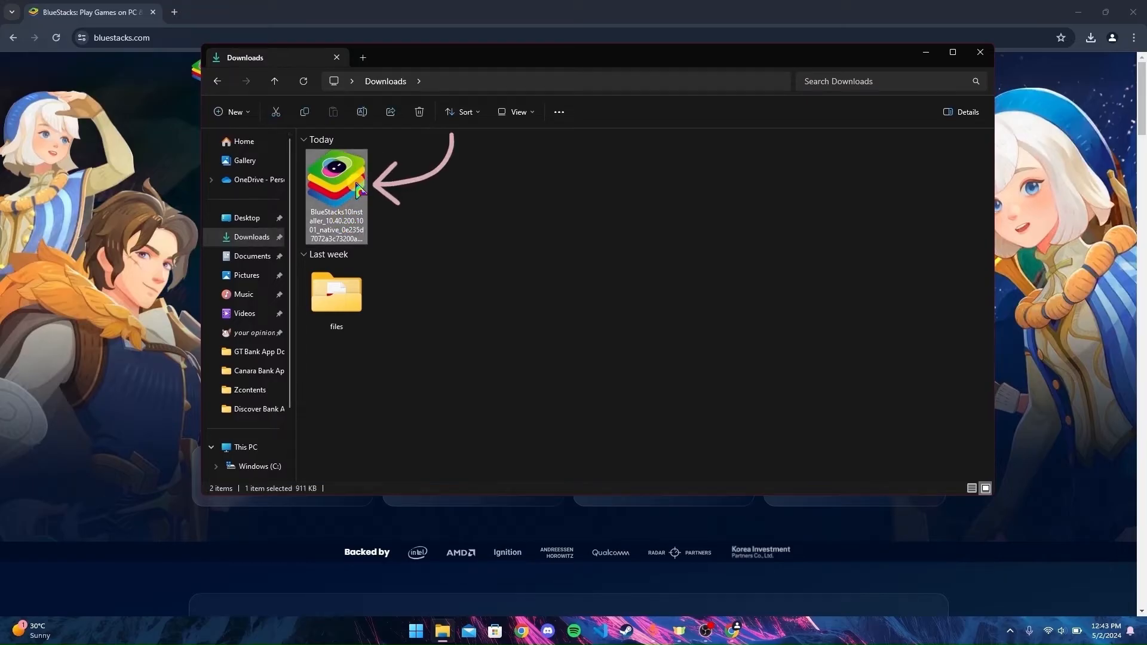
right_click(336, 183)
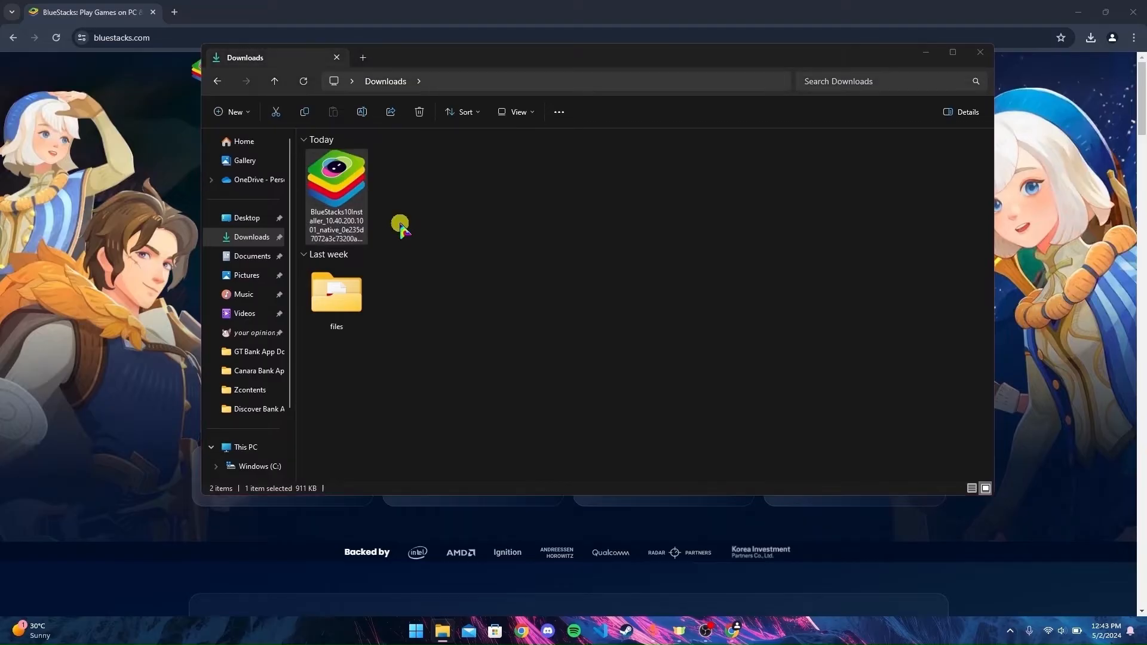
double_click(336, 175)
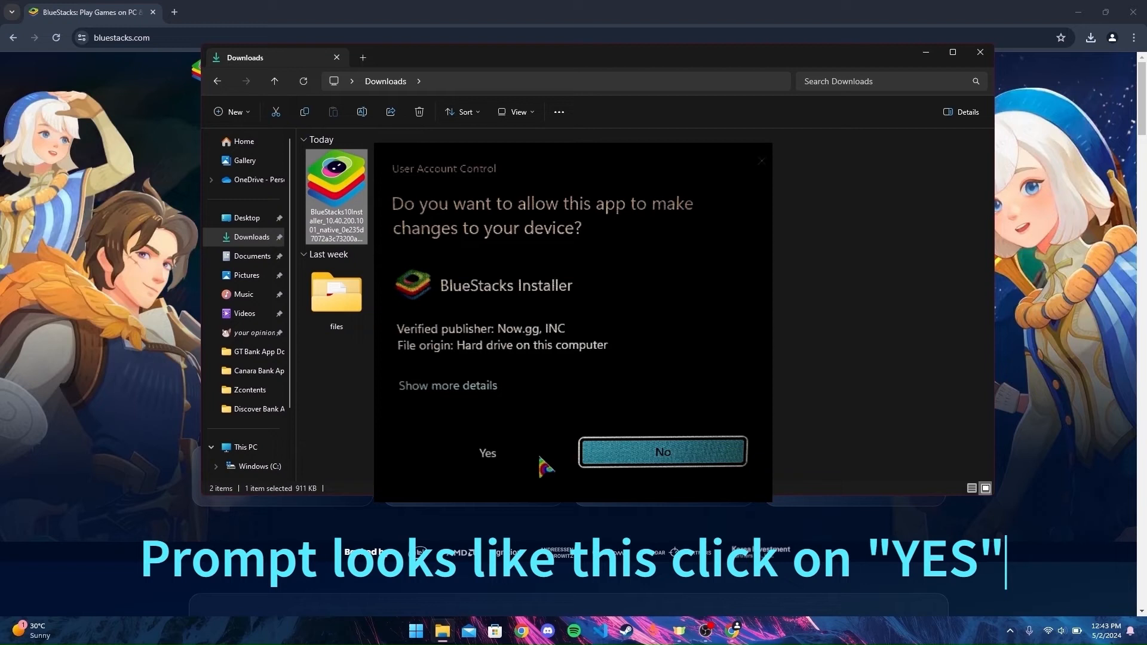
- Approve the User Account Control prompt, choose Install now and agree to the BlueStacks terms
left_click(487, 453)
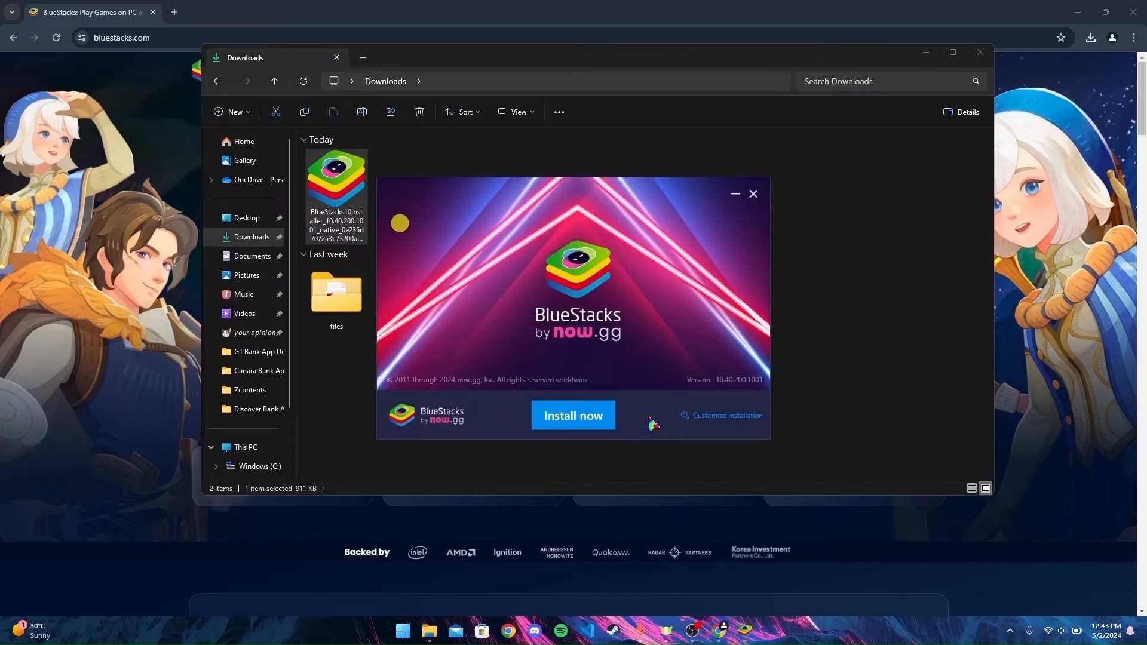
left_click(572, 415)
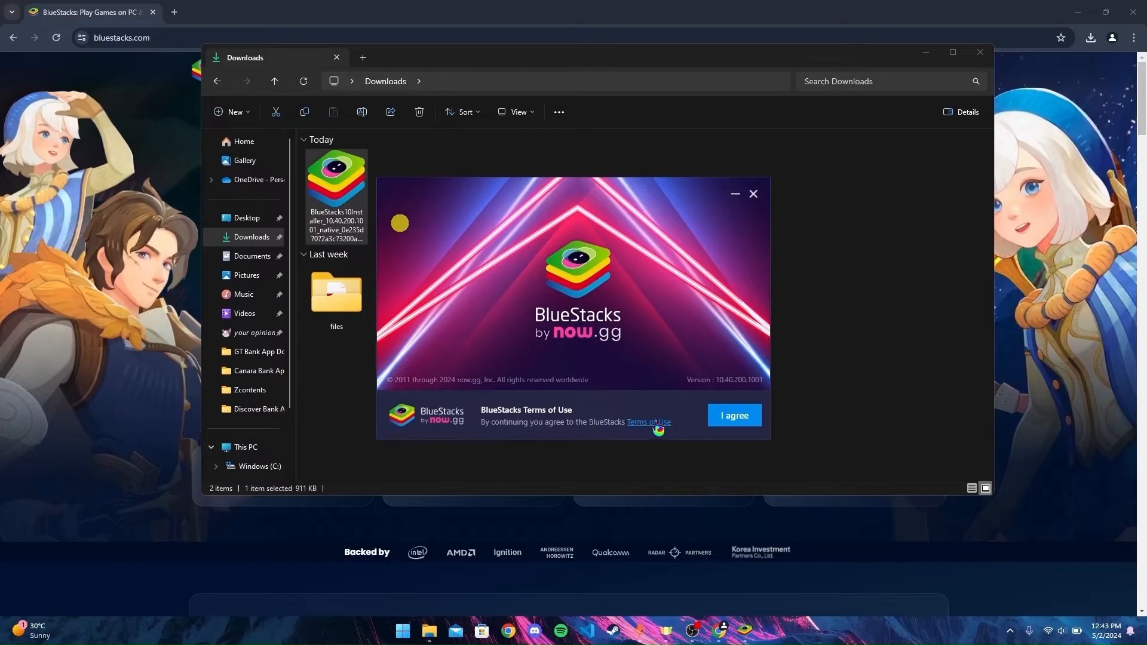
left_click(733, 415)
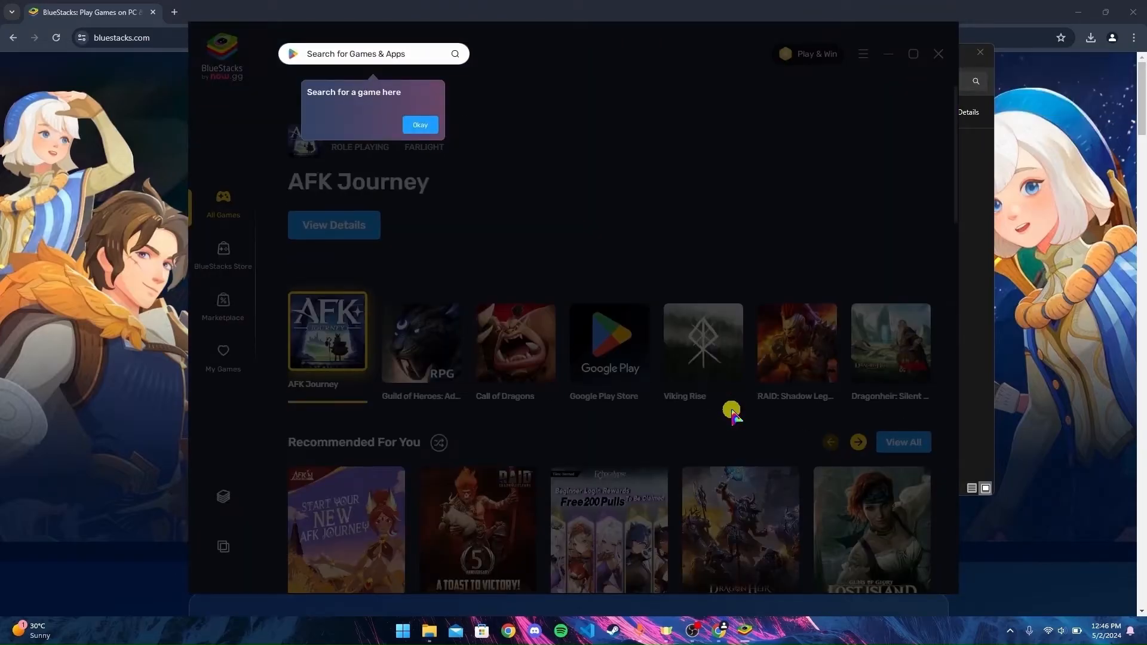
- Dismiss the game search tip and the App Player launch tip on the BlueStacks home
left_click(420, 124)
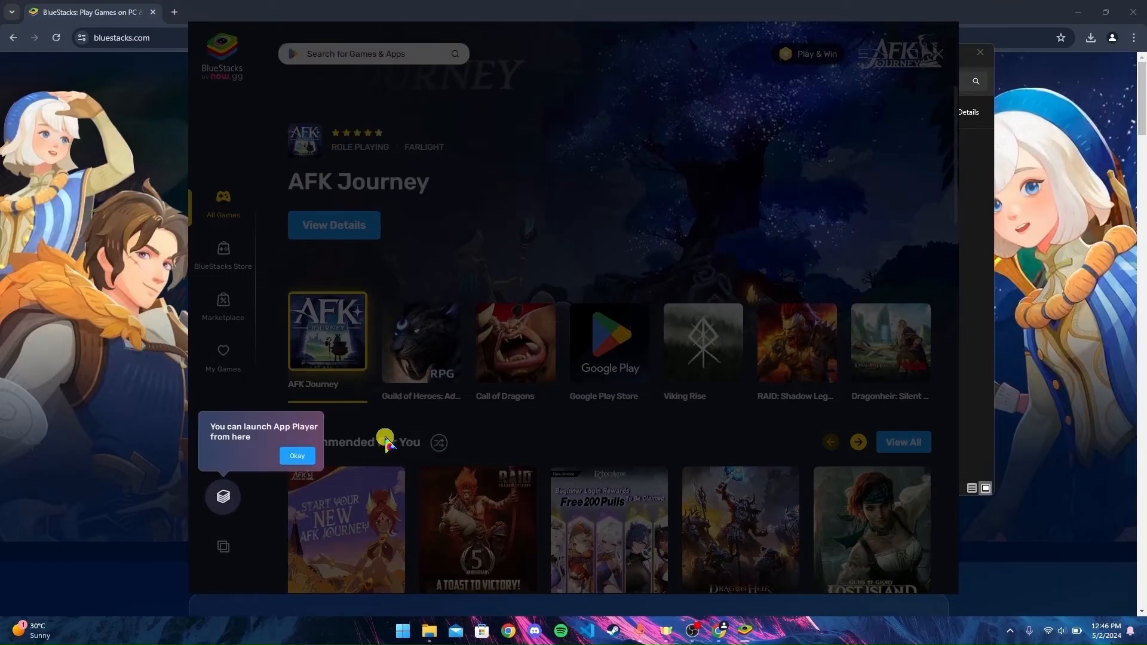
left_click(297, 459)
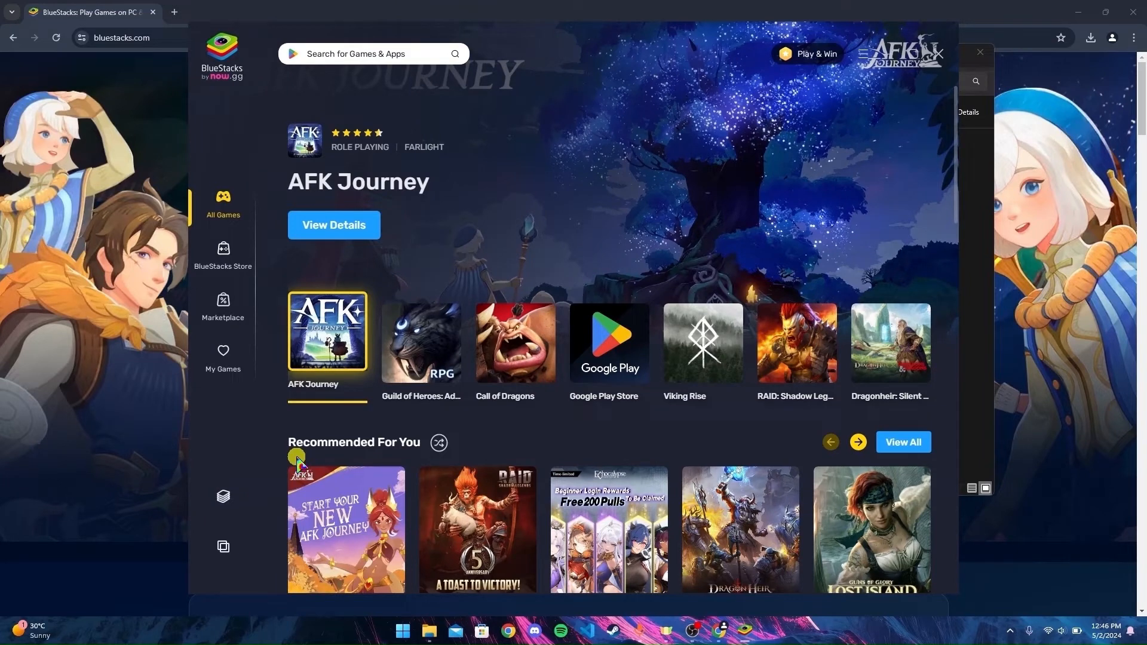
mouse_move(282, 501)
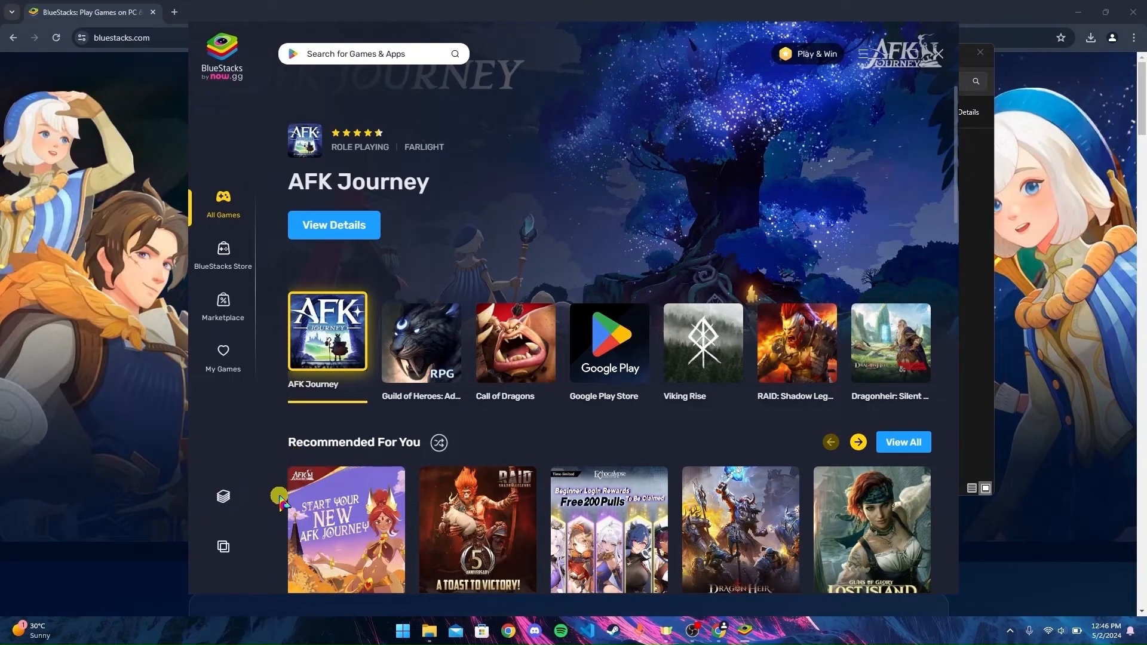
mouse_move(223, 547)
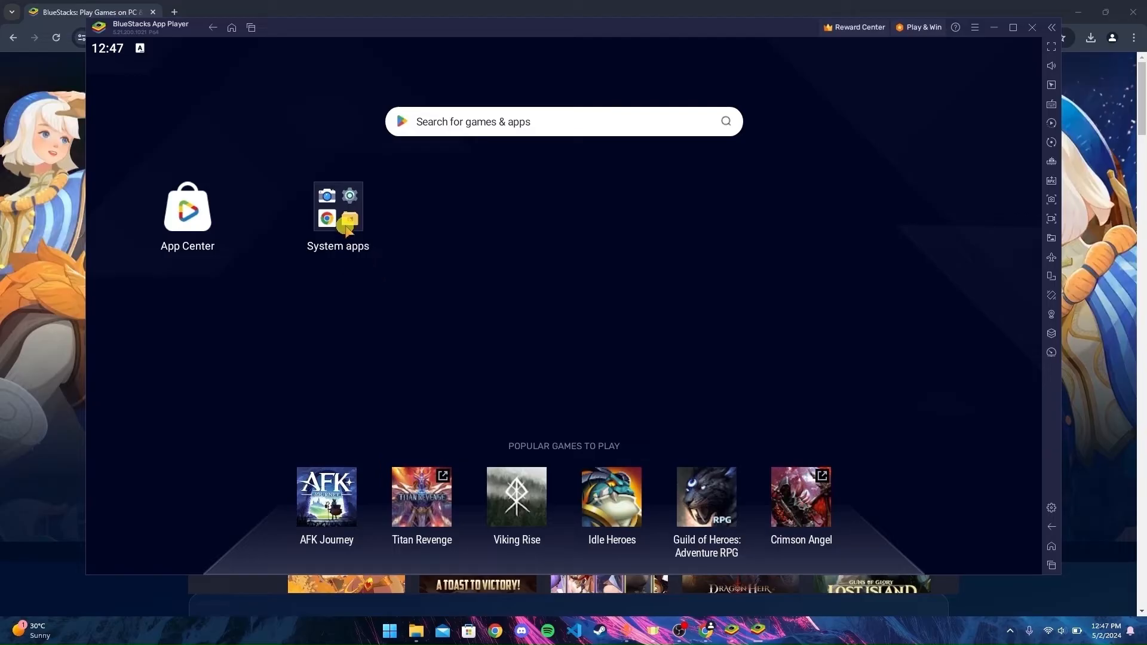
- Launch Play Store from the System apps folder and start the Sign in
left_click(338, 207)
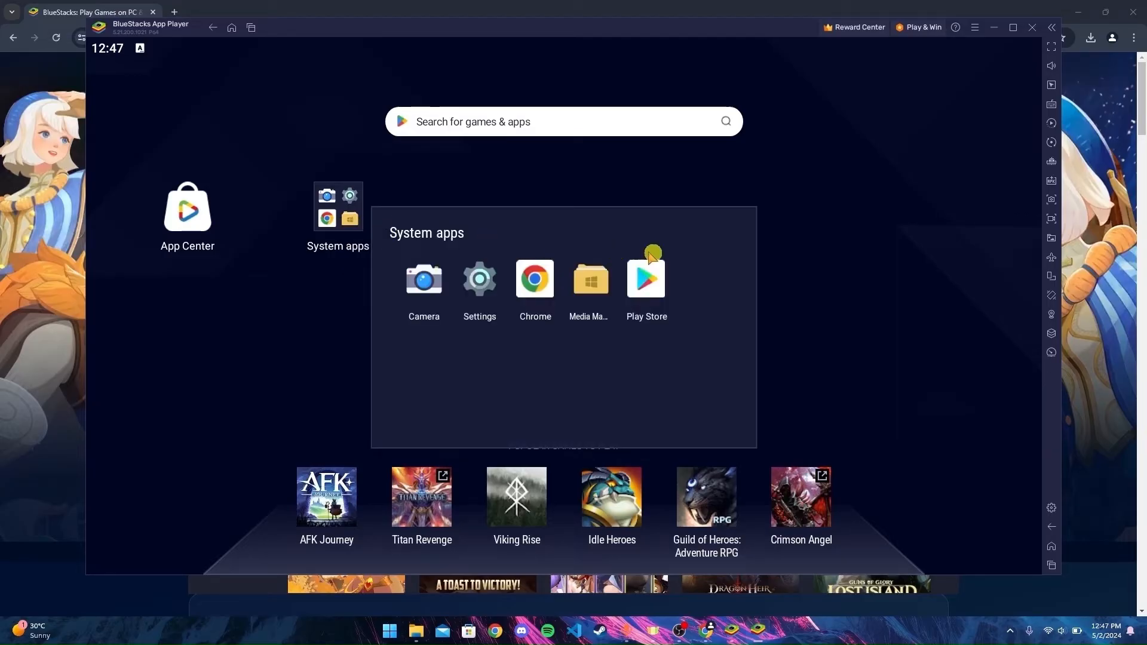
mouse_move(645, 292)
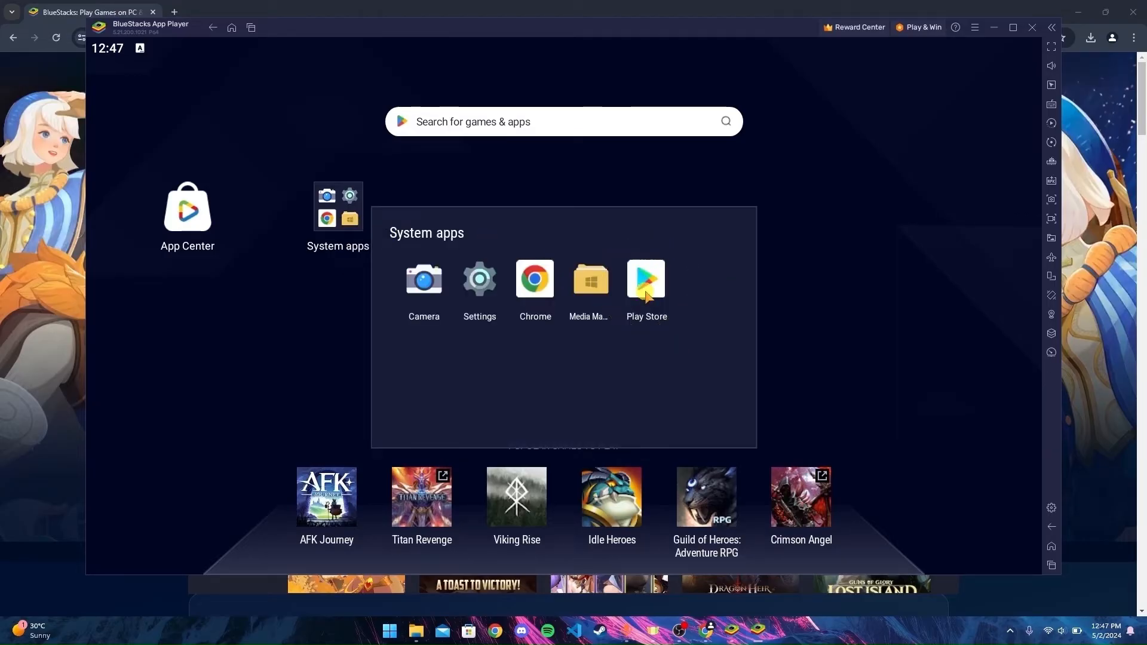
left_click(645, 279)
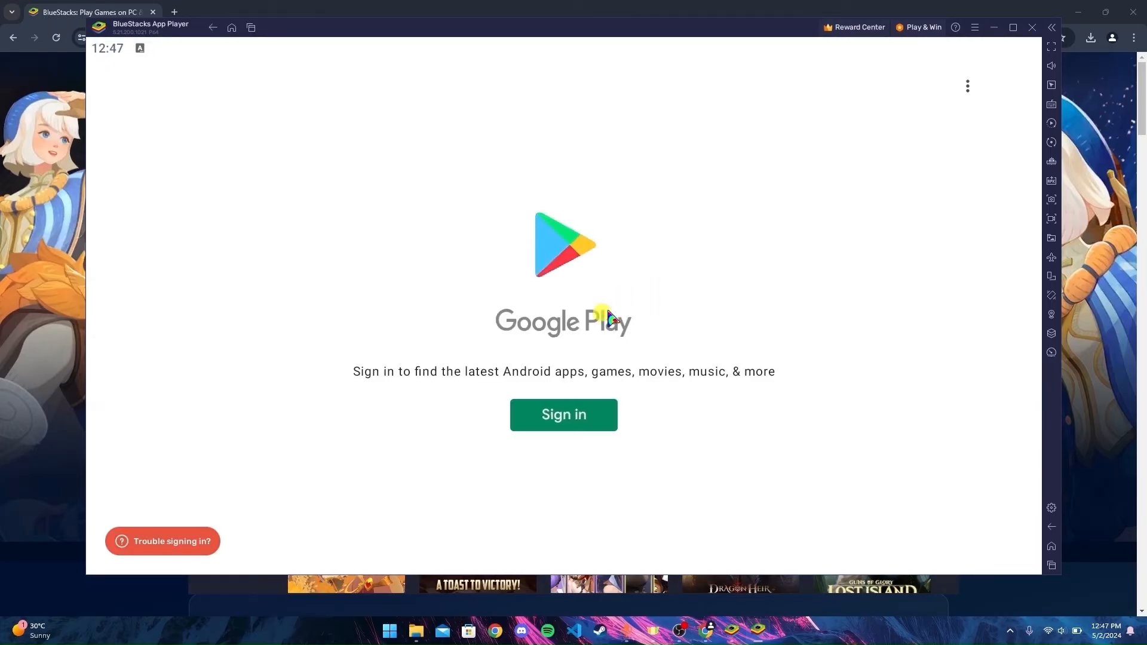
mouse_move(512, 468)
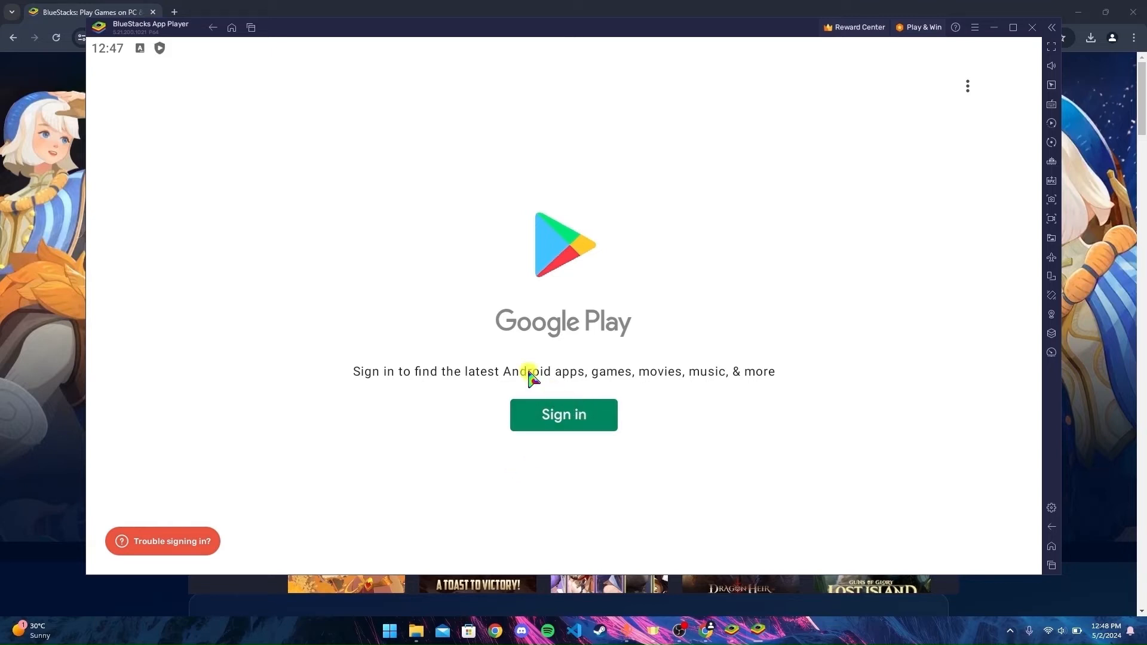
left_click(563, 415)
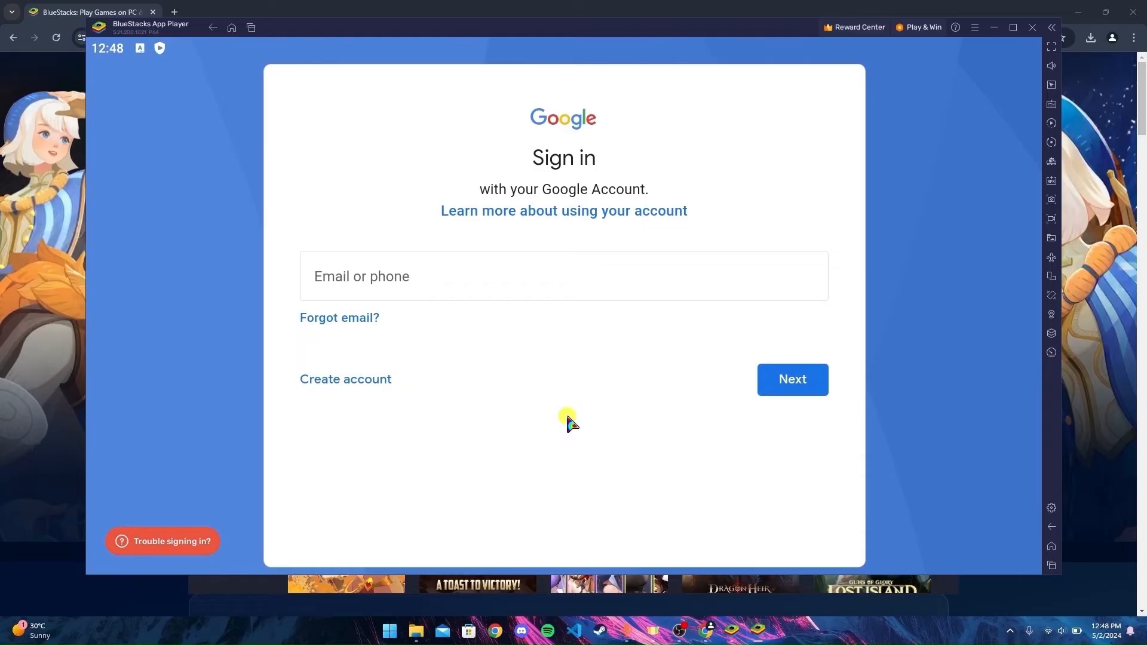
- Enter the Google account email 'hale' and continue
left_click(554, 277)
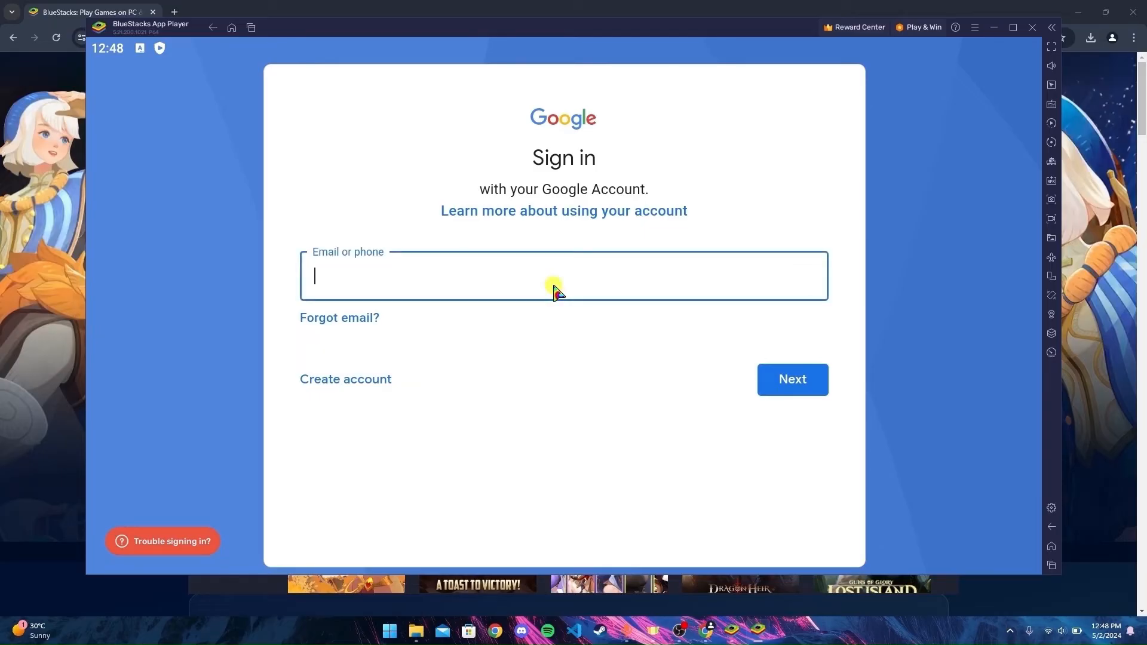
type("haleylorna1")
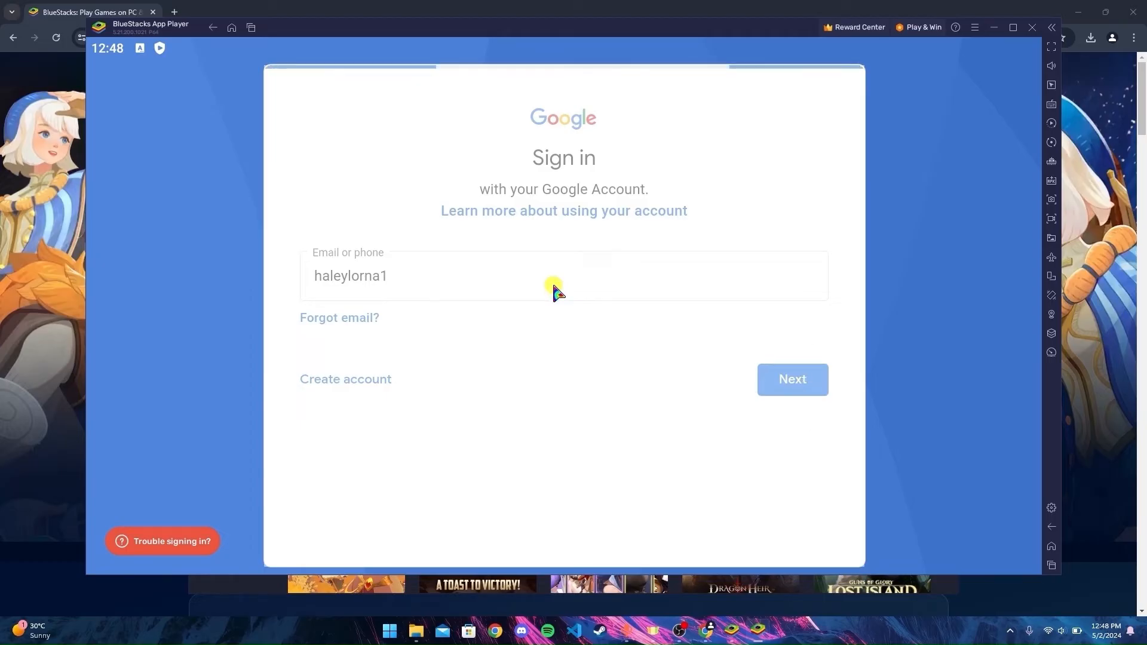
left_click(791, 379)
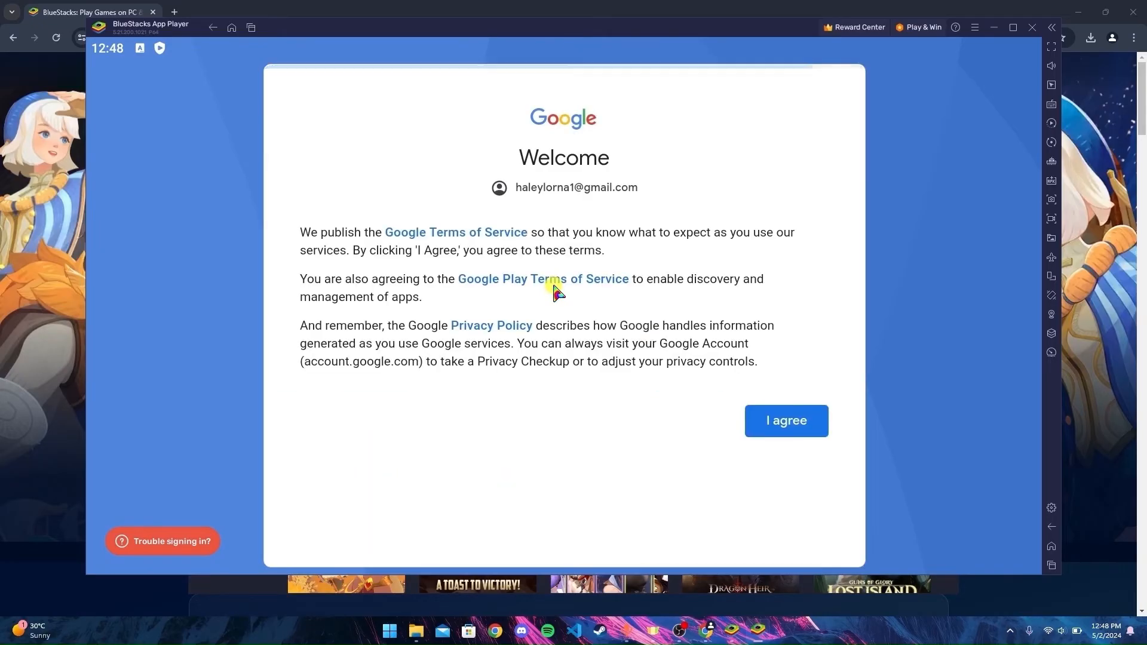
- Agree to Google's terms of service and accept the Google services settings
left_click(786, 421)
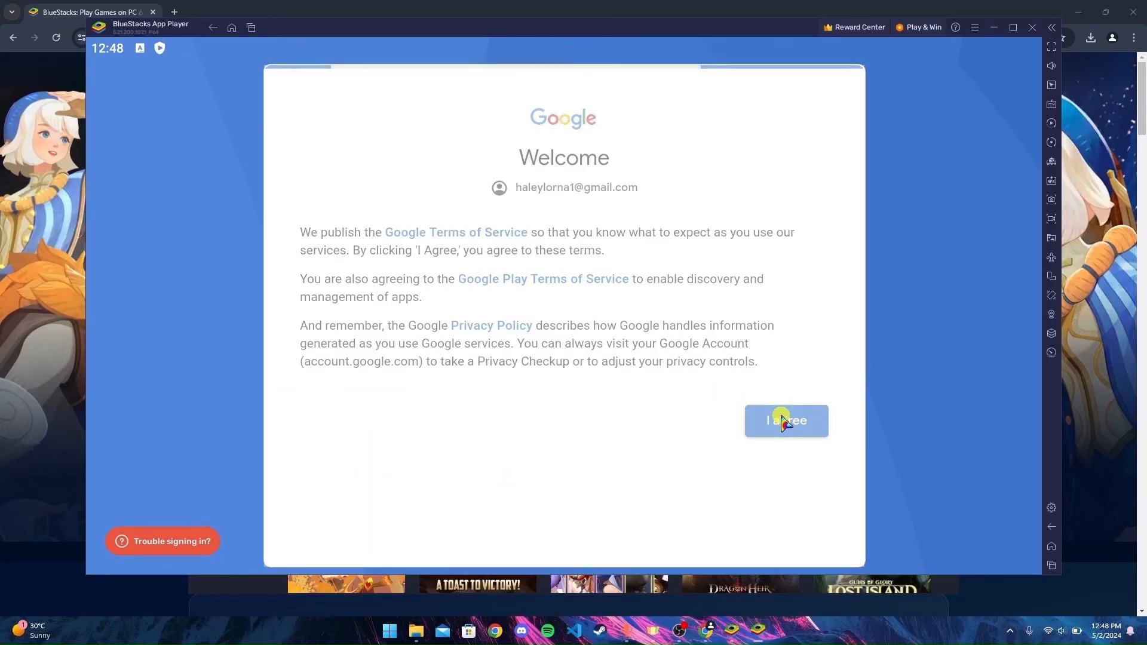
left_click(786, 420)
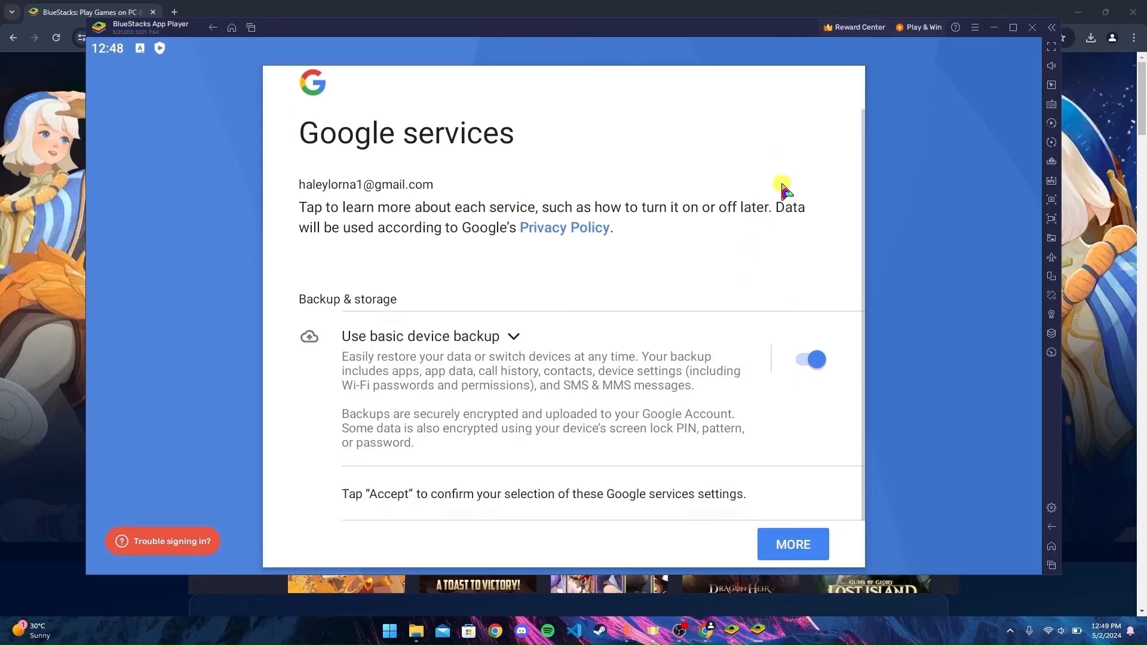
left_click(792, 544)
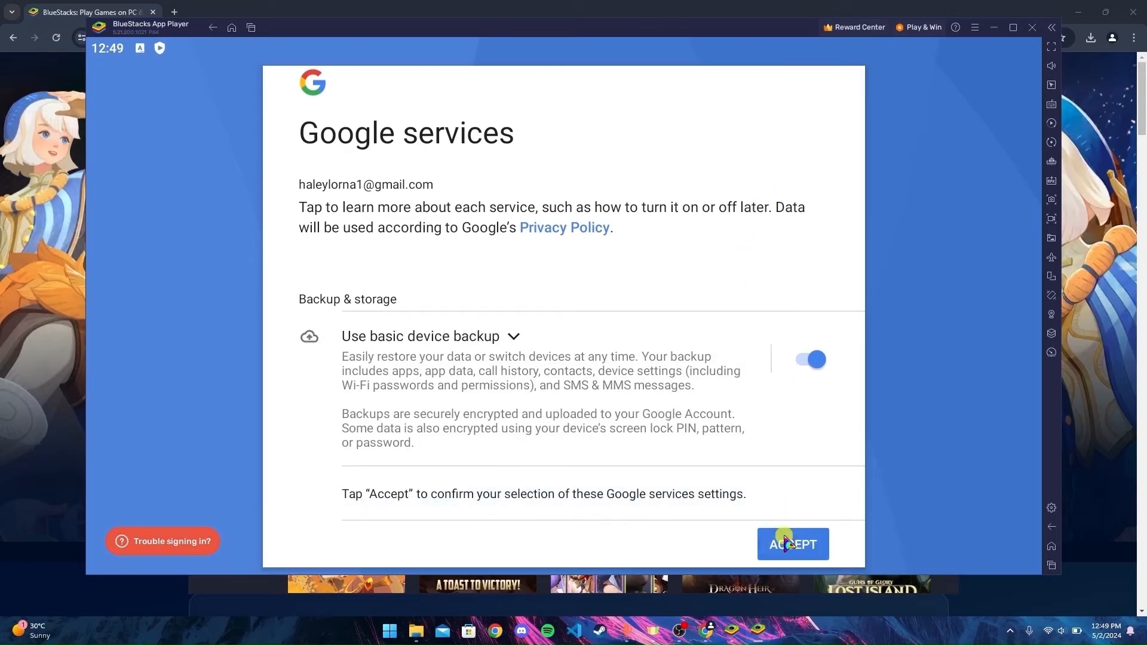
left_click(792, 544)
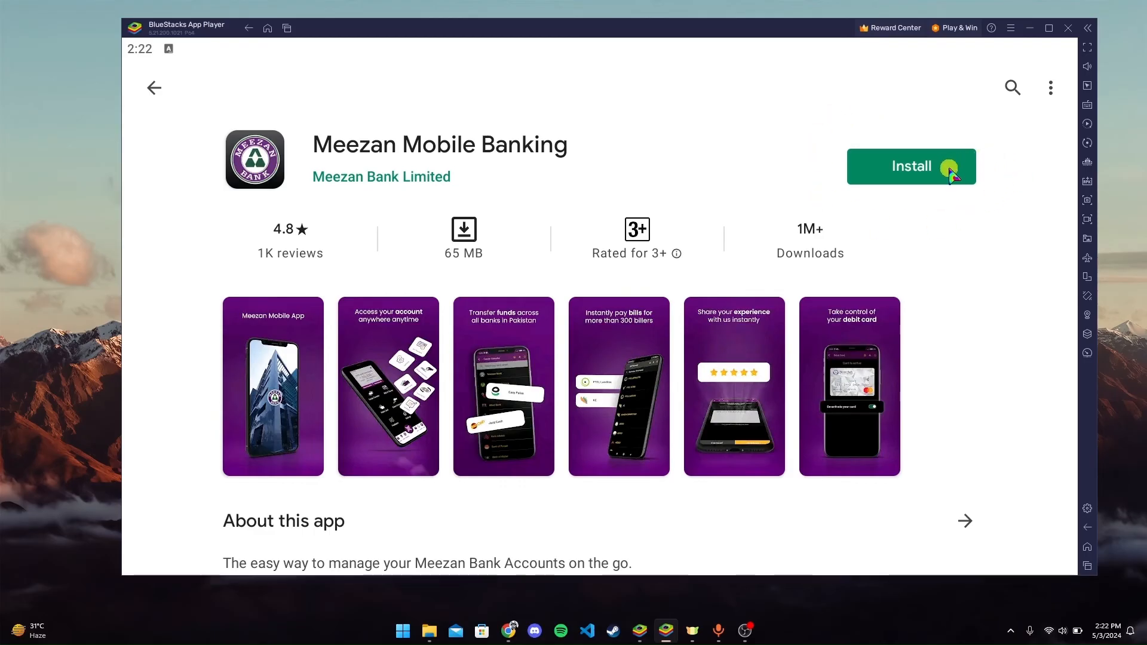
- Install Meezan Mobile Banking from its Play Store page and open it to its splash screen
left_click(910, 166)
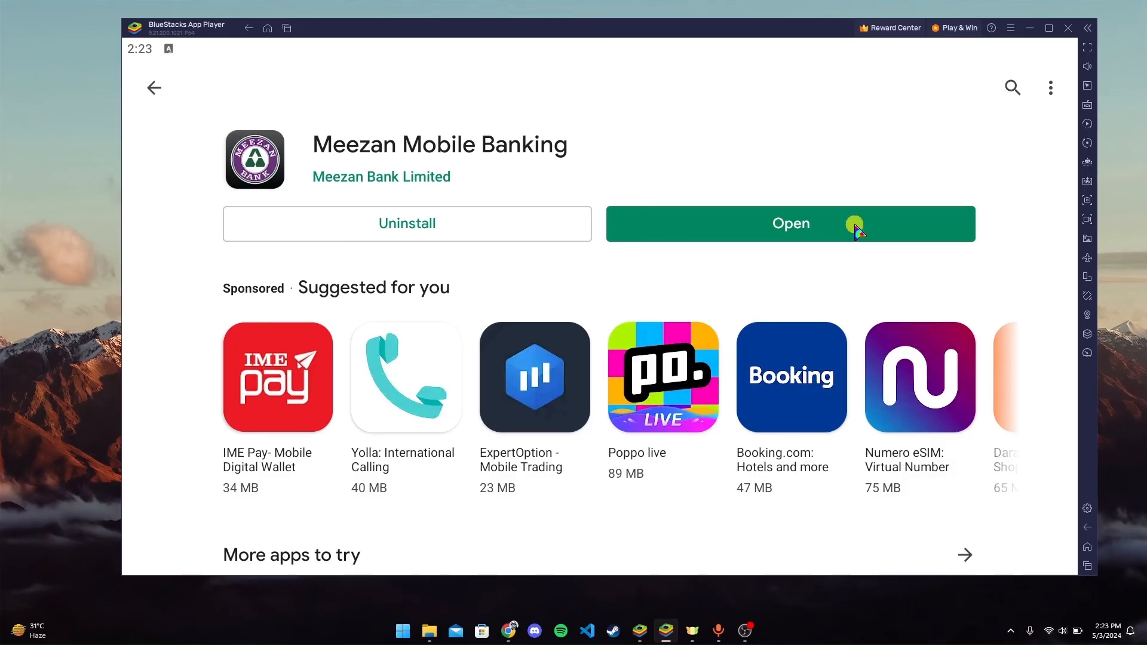
left_click(790, 224)
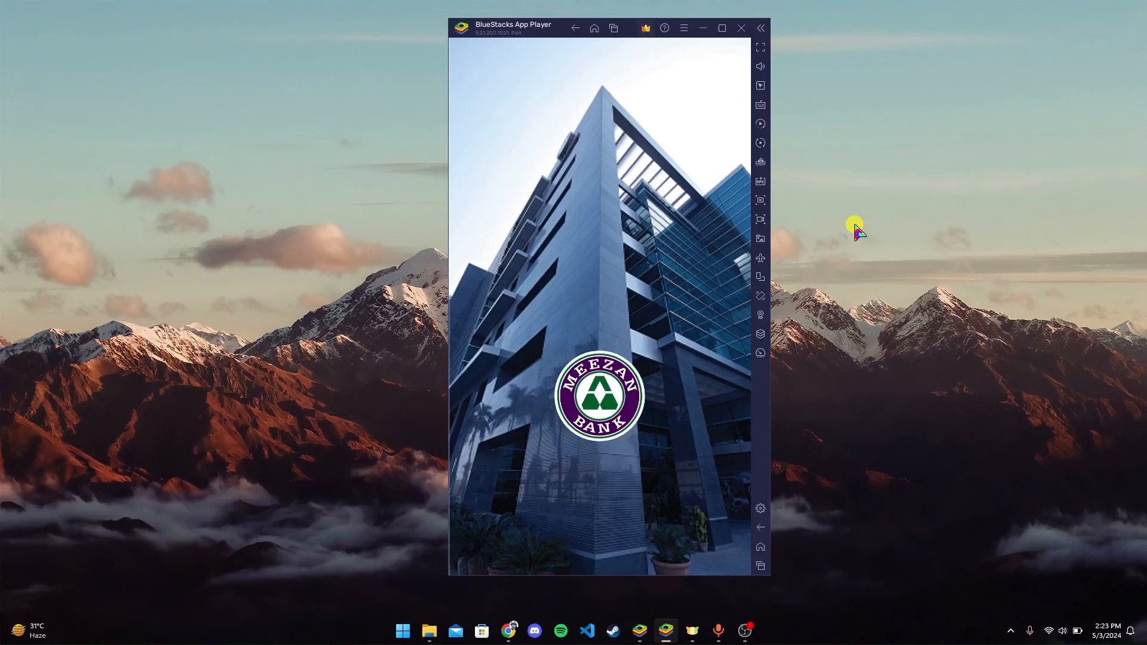